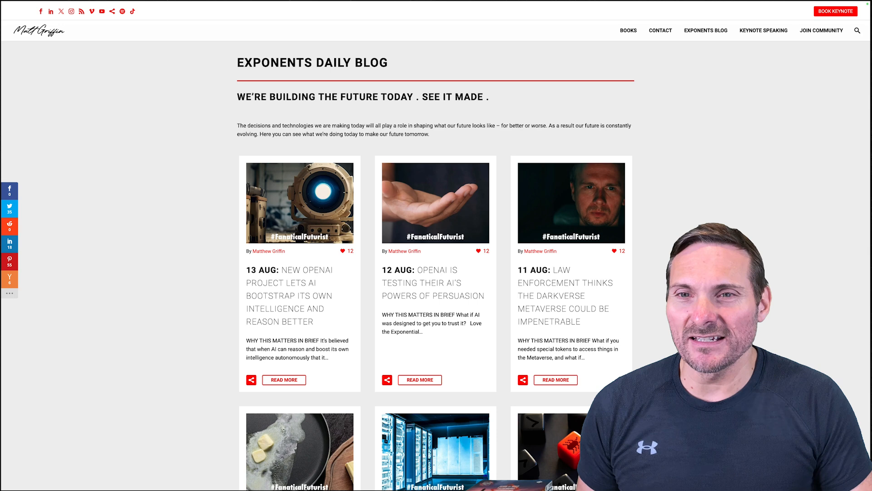
scroll("down", 3)
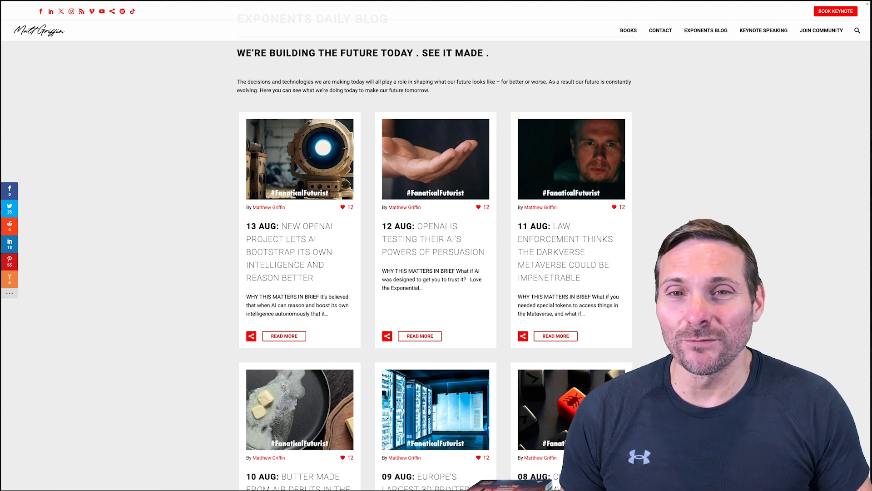
scroll("down", 3)
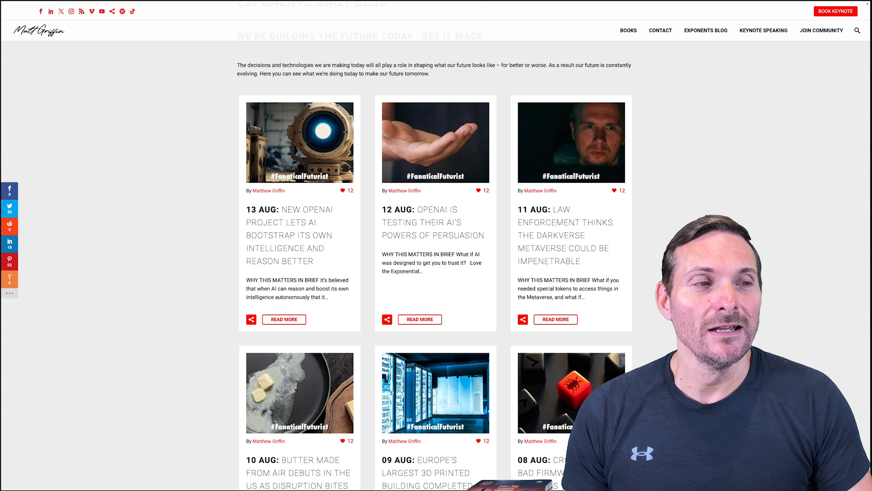
scroll("down", 3)
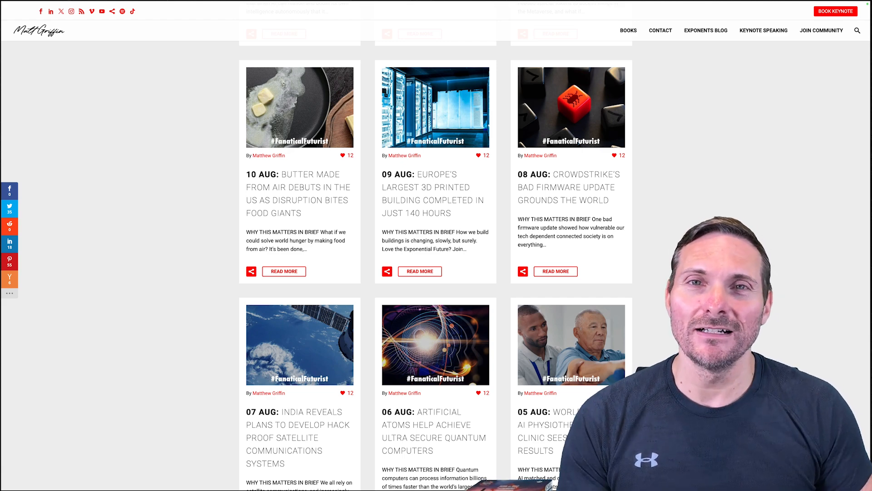
scroll("down", 3)
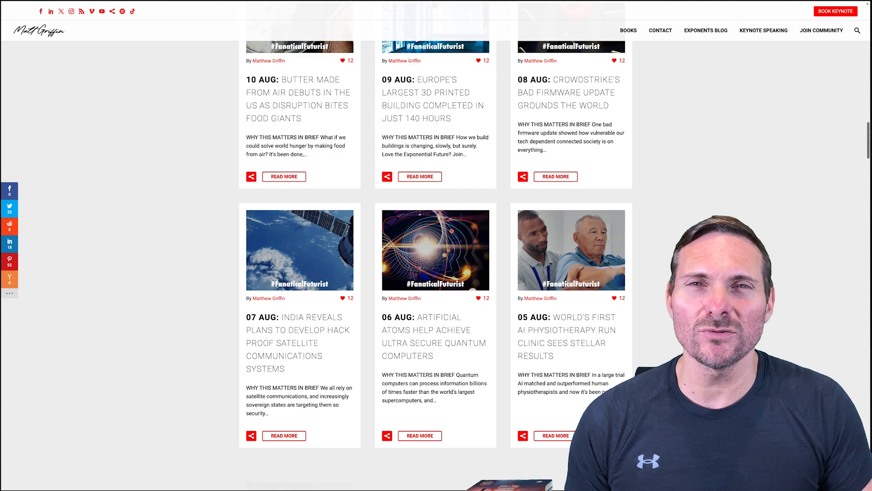
scroll("down", 3)
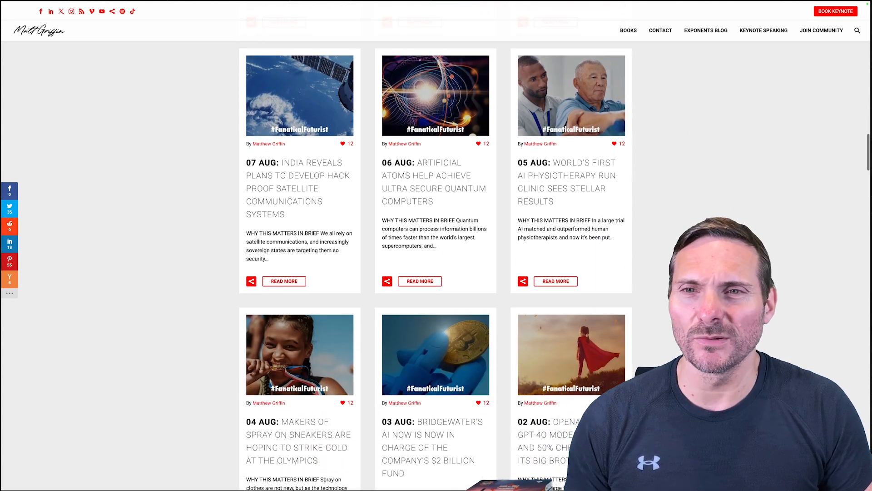
scroll("down", 3)
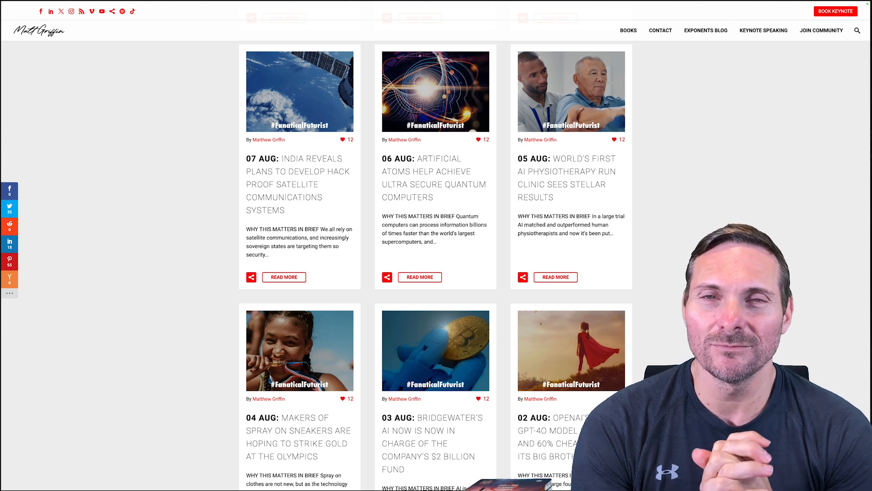
scroll("down", 3)
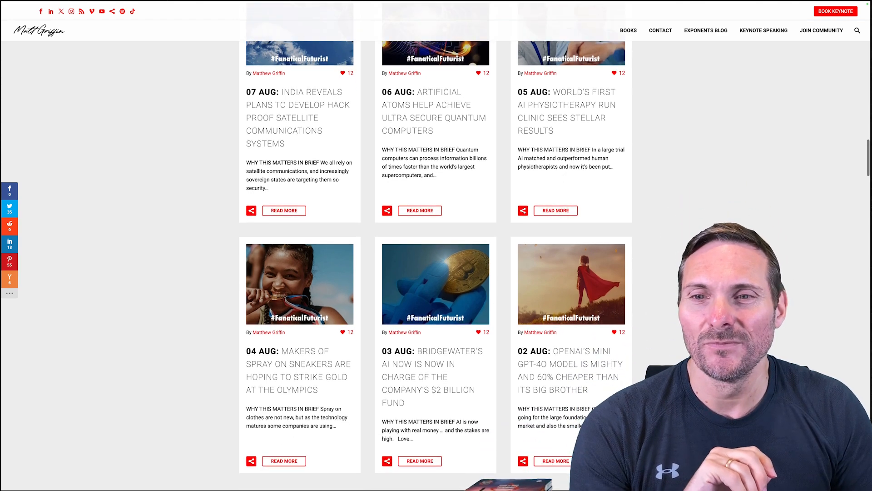
scroll("down", 3)
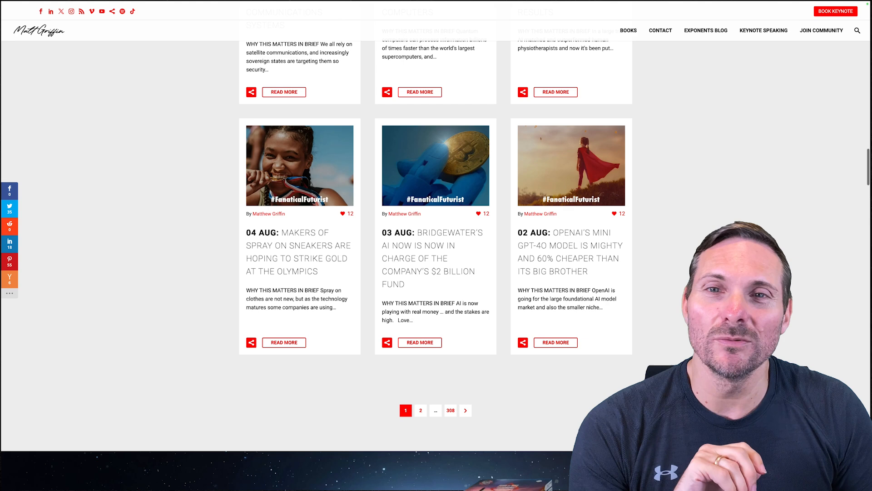
scroll("down", 3)
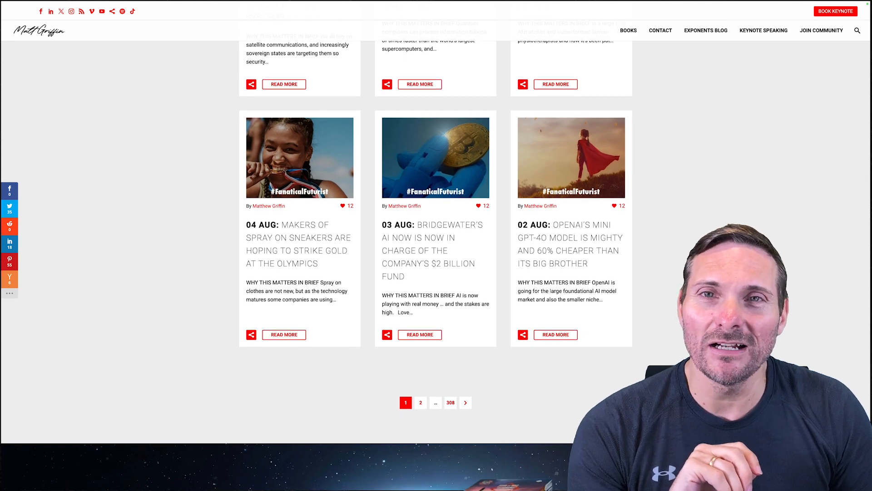